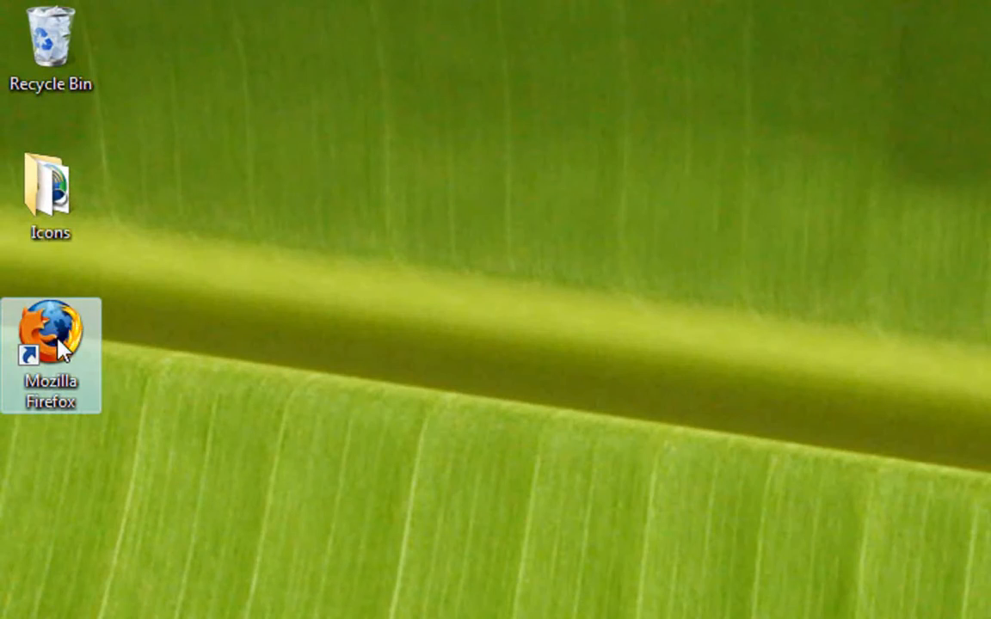
Launch Firefox from the desktop and select the foxitsoftware.com address in the address bar
{"action": "double_click", "coordinate": [51, 336]}
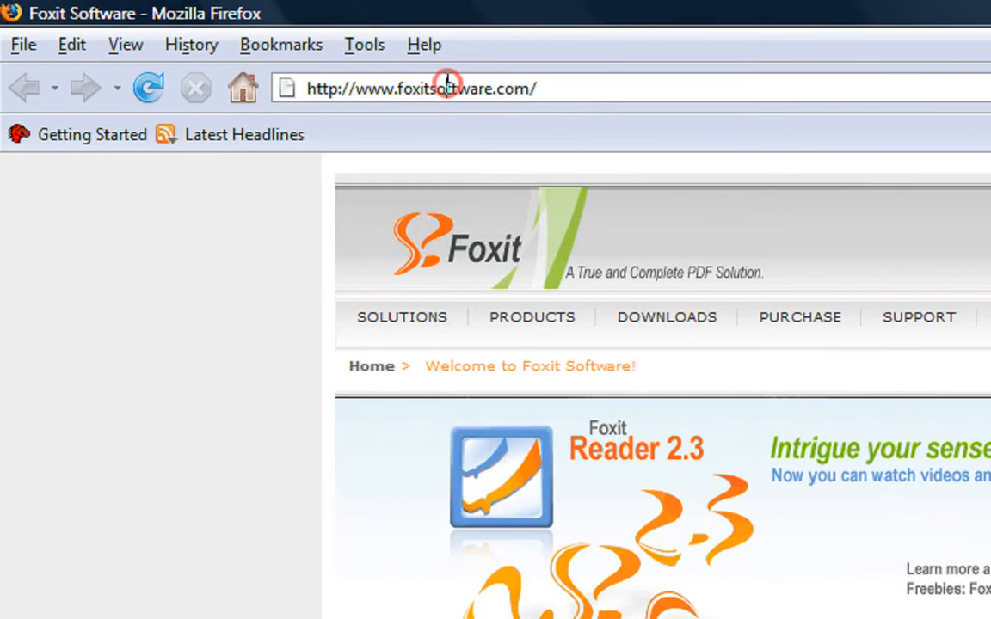
{"action": "left_click", "coordinate": [420, 88]}
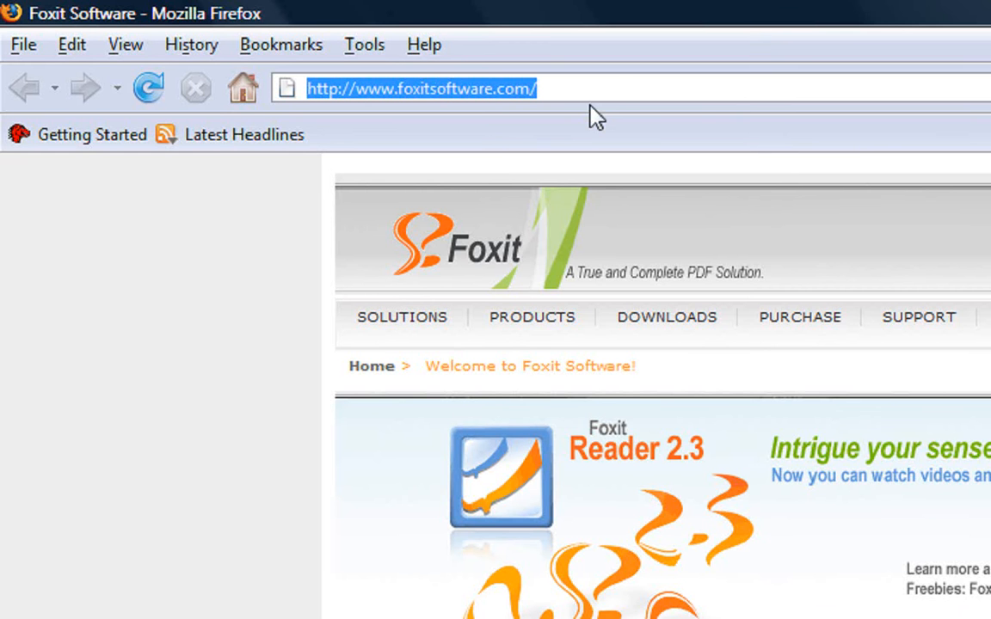
{"action": "mouse_move", "coordinate": [666, 316]}
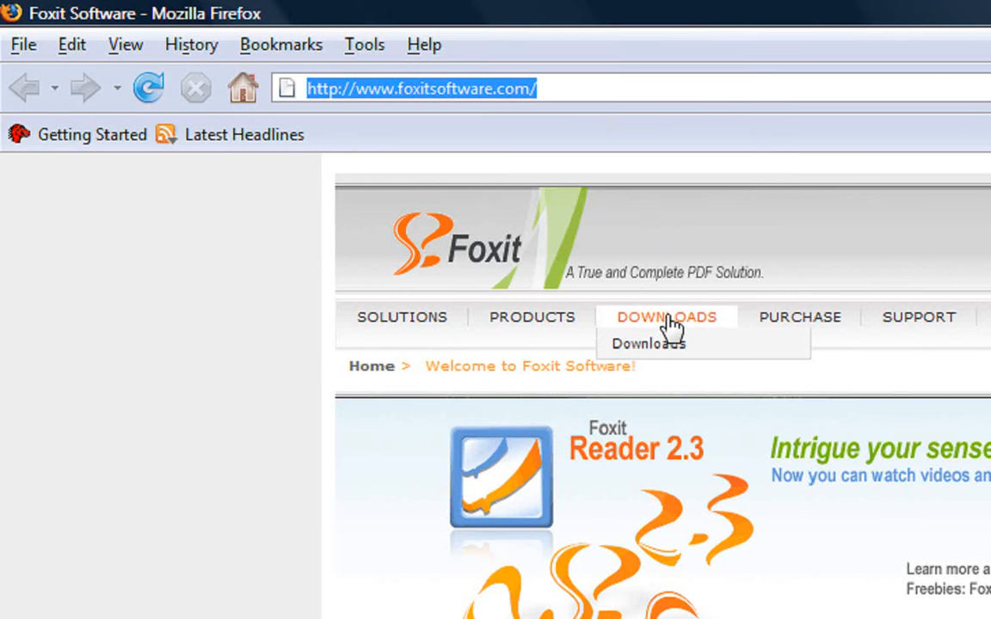
Go to the Foxit website's DOWNLOADS page listing Foxit Reader 2.3
{"action": "left_click", "coordinate": [647, 343]}
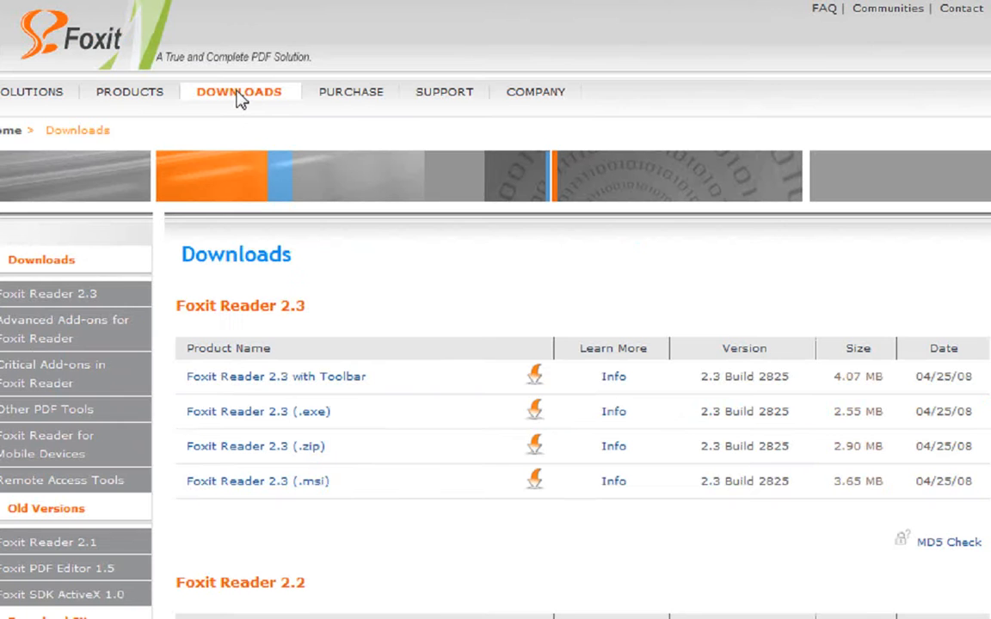
{"action": "mouse_move", "coordinate": [335, 386]}
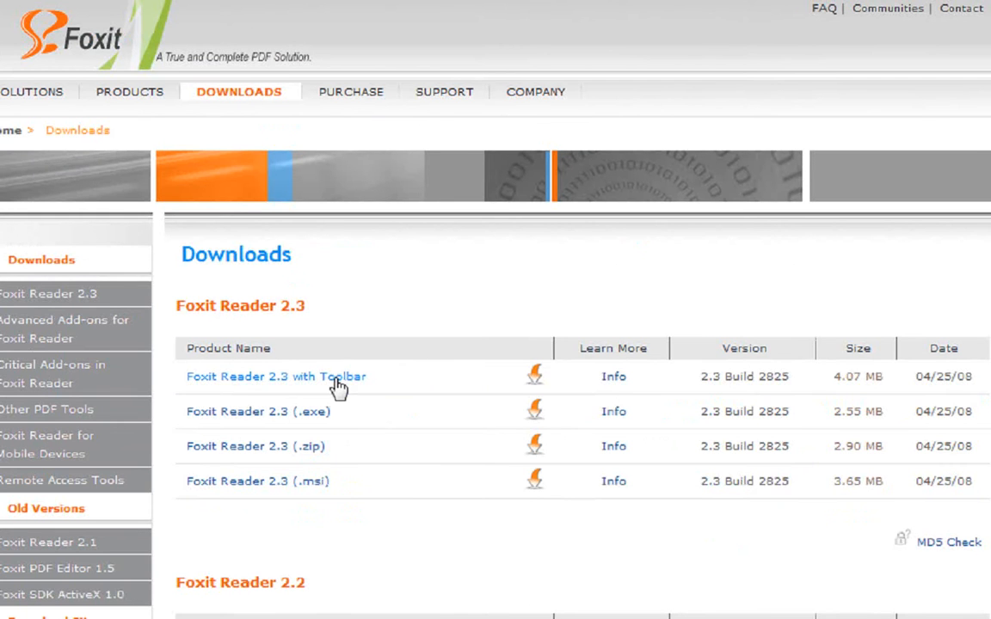
{"action": "mouse_move", "coordinate": [264, 386]}
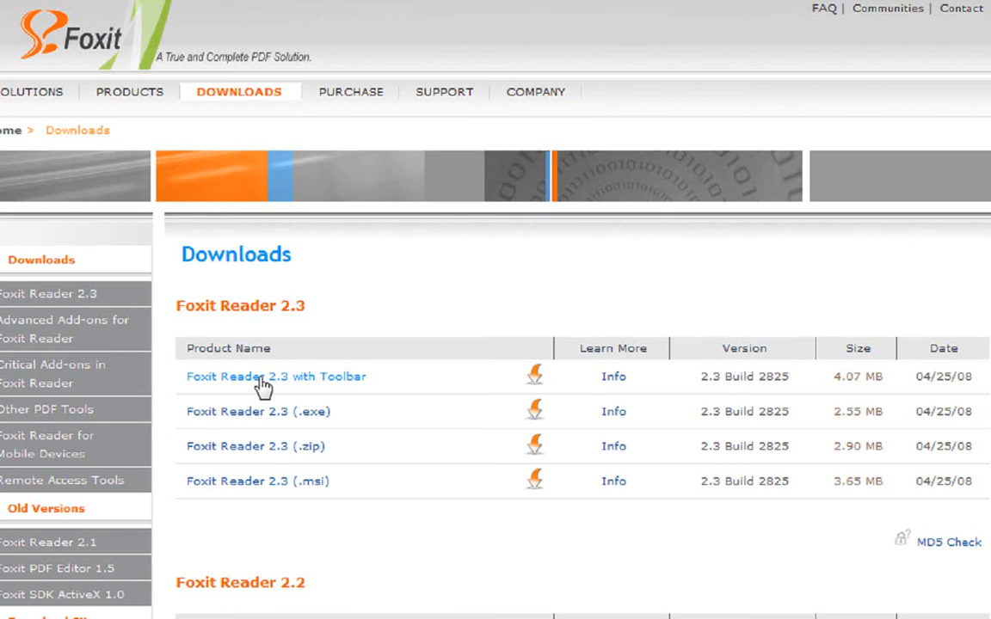
{"action": "mouse_move", "coordinate": [323, 419]}
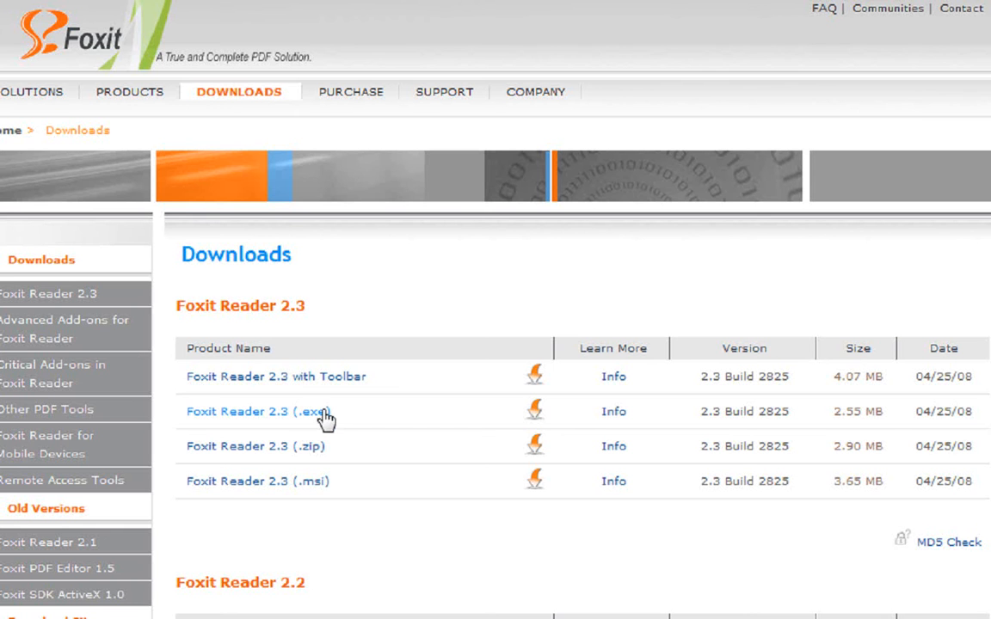
{"action": "mouse_move", "coordinate": [317, 487]}
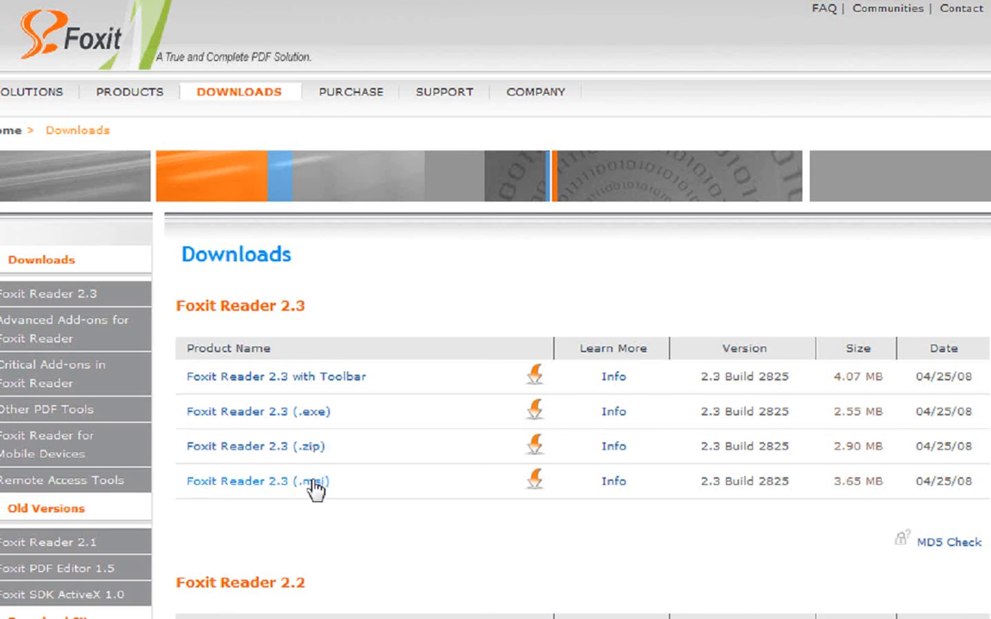
{"action": "mouse_move", "coordinate": [358, 437]}
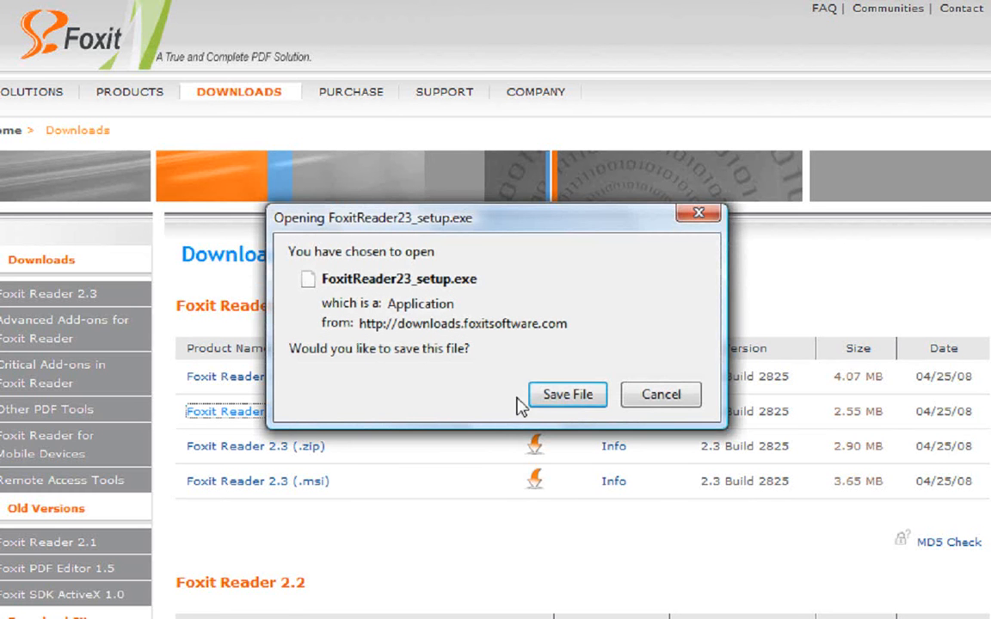
Save FoxitReader23_setup.exe, open it from Downloads, and confirm running the executable
{"action": "left_click", "coordinate": [567, 394]}
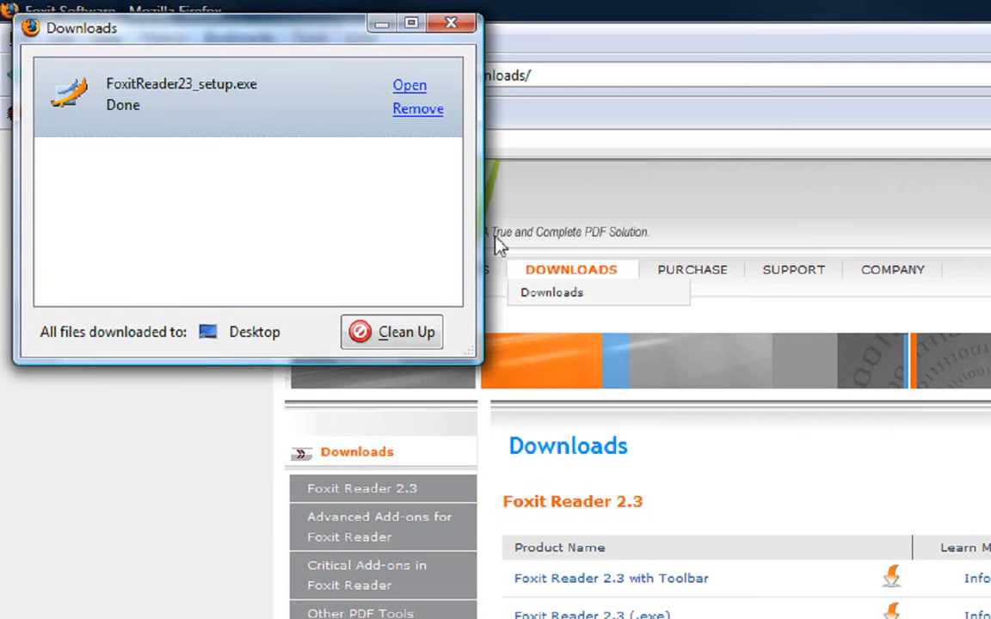
{"action": "left_click", "coordinate": [409, 84]}
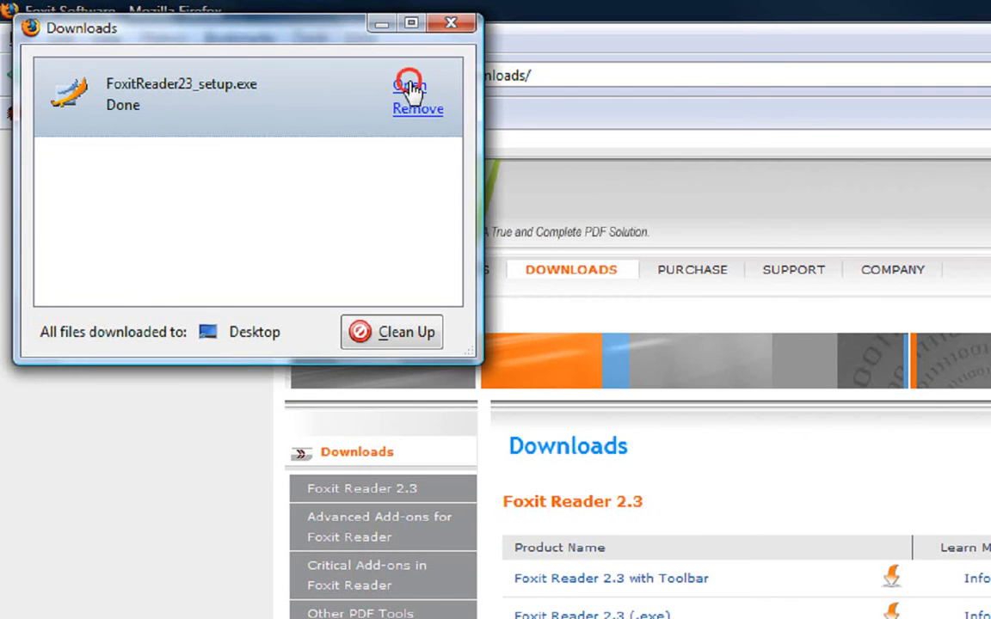
{"action": "left_click", "coordinate": [409, 83]}
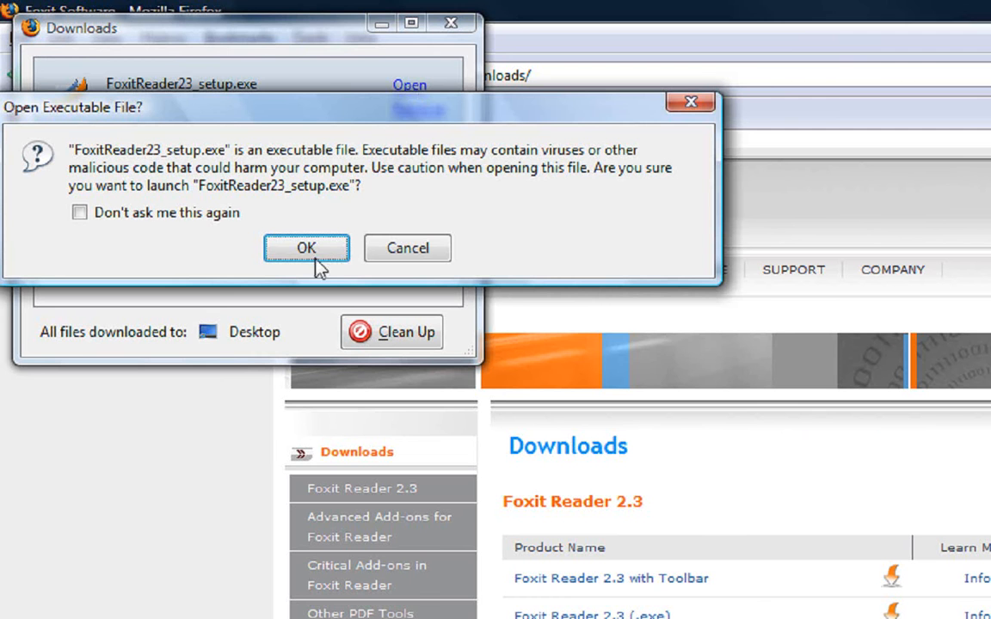
{"action": "left_click", "coordinate": [306, 248]}
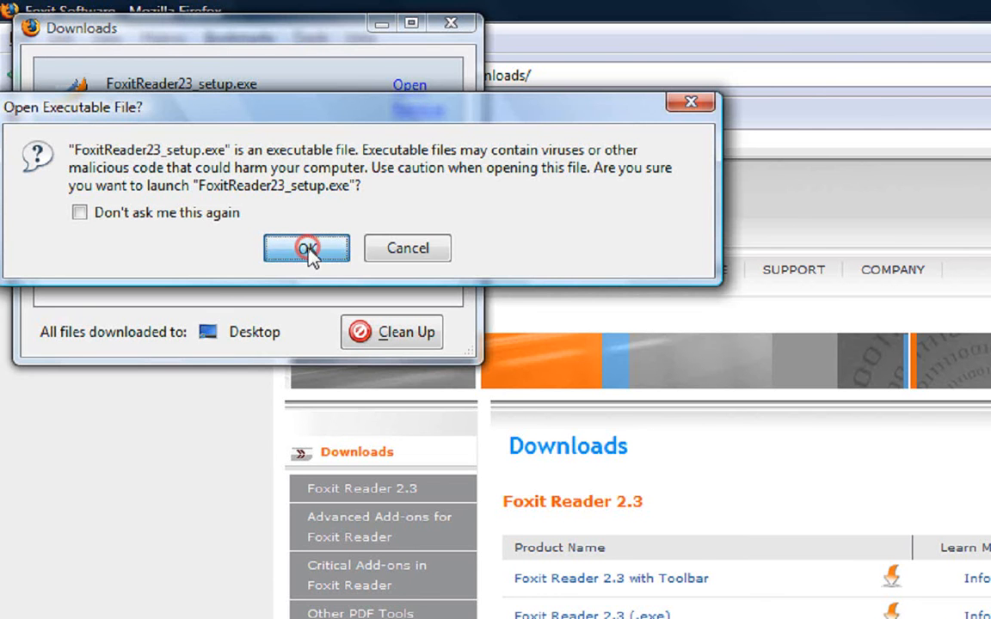
{"action": "left_click", "coordinate": [307, 248]}
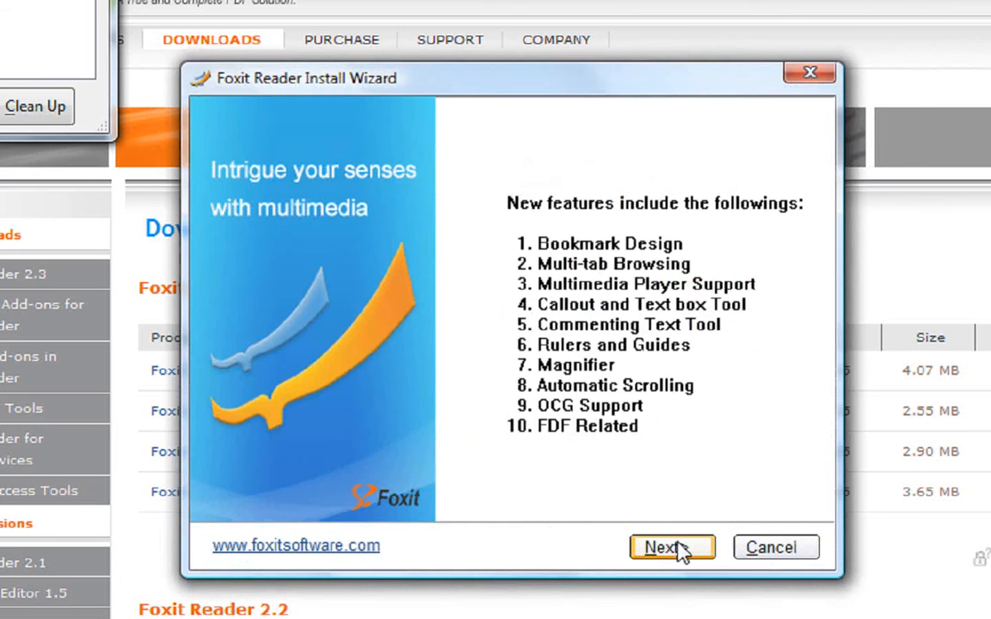
Pass the welcome screen, scroll the license text, and agree to the license
{"action": "left_click", "coordinate": [671, 547]}
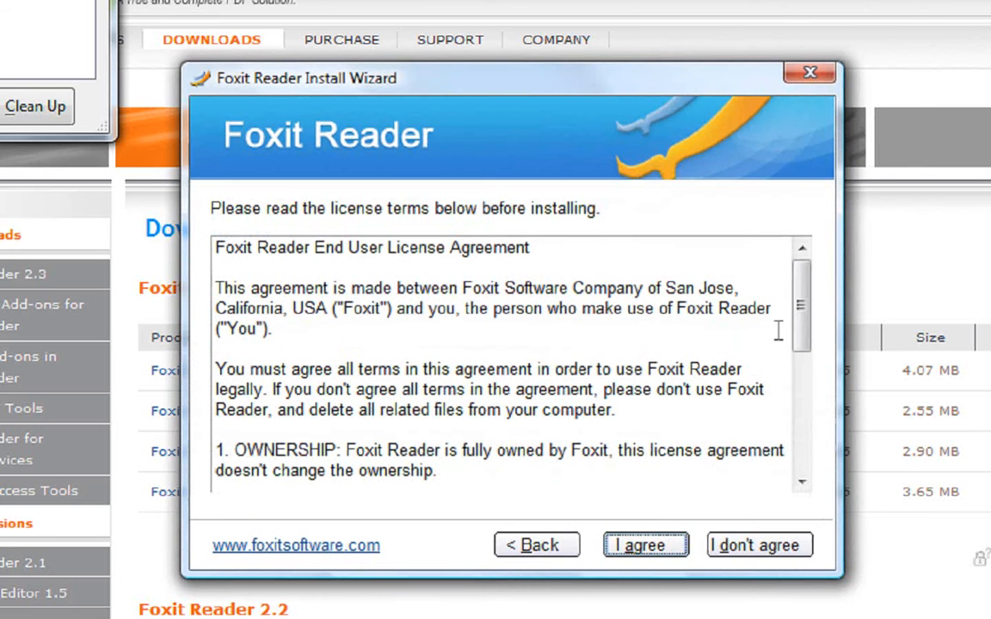
{"action": "left_click_drag", "start_coordinate": [800, 306], "coordinate": [800, 431]}
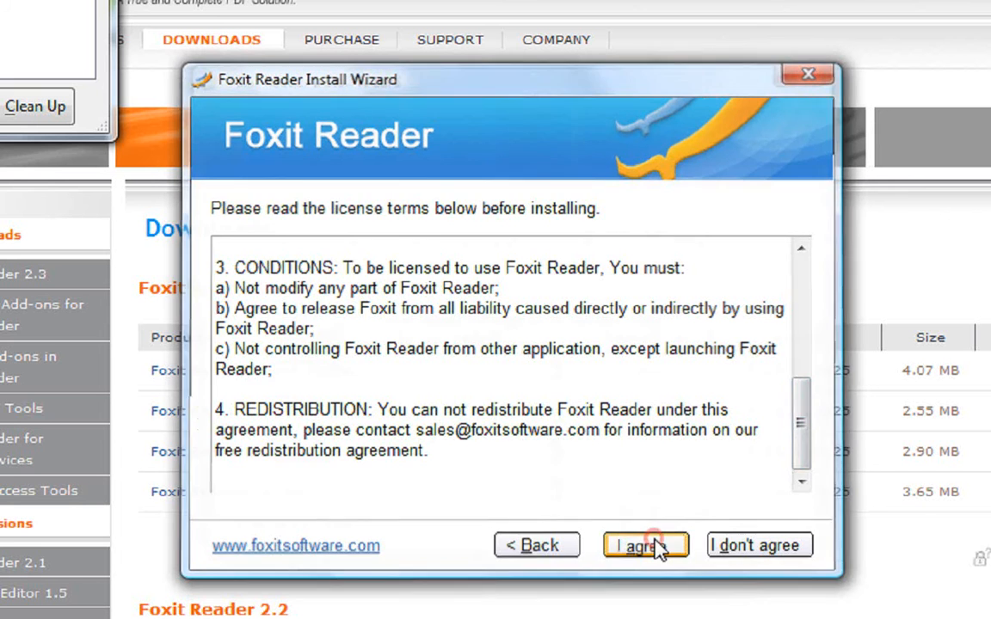
{"action": "left_click", "coordinate": [646, 545]}
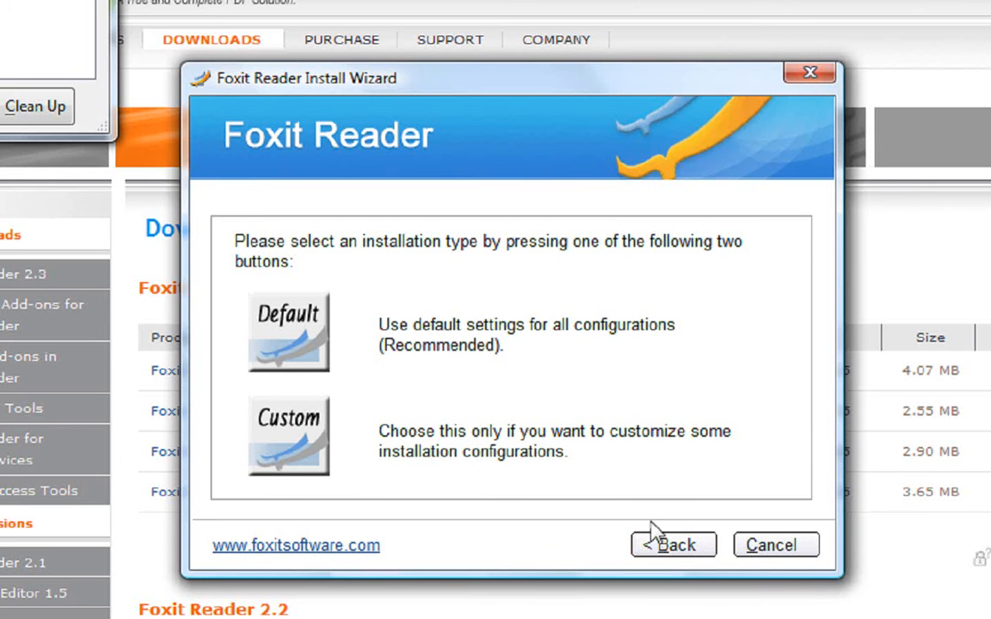
{"action": "mouse_move", "coordinate": [359, 351]}
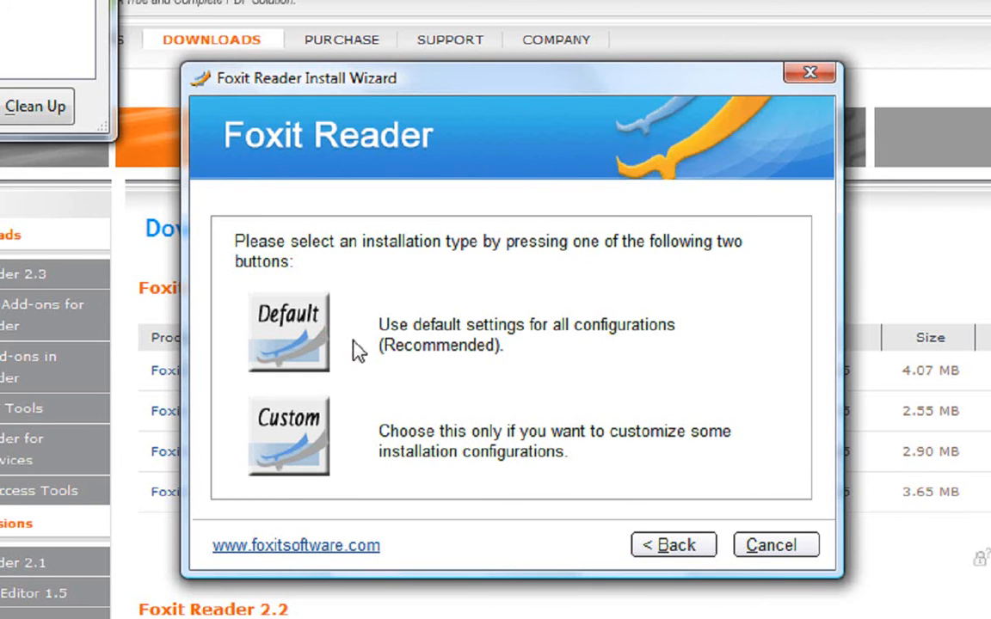
{"action": "mouse_move", "coordinate": [404, 352]}
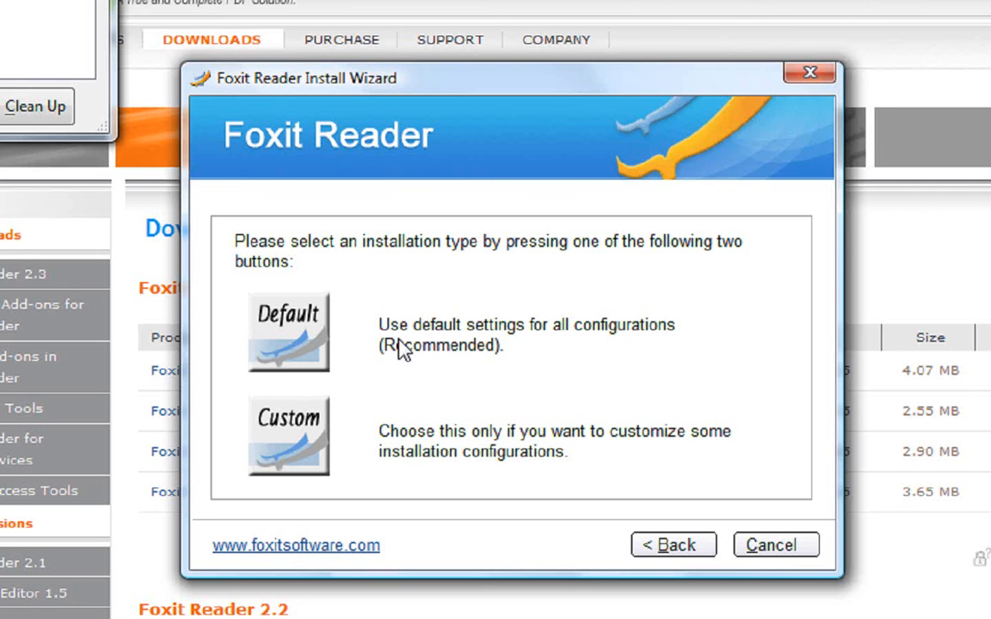
{"action": "mouse_move", "coordinate": [404, 355]}
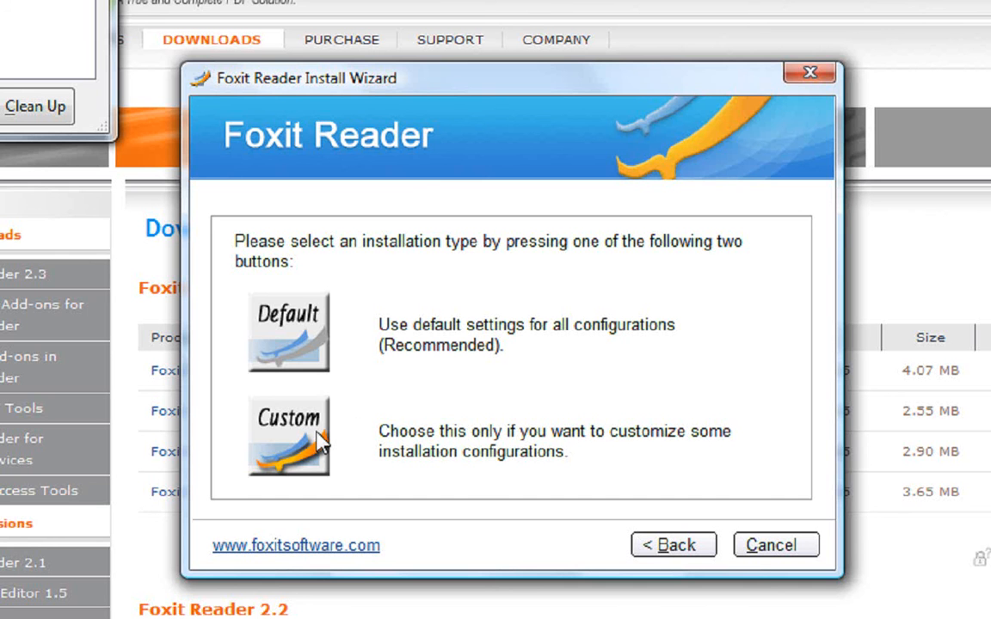
{"action": "mouse_move", "coordinate": [315, 360]}
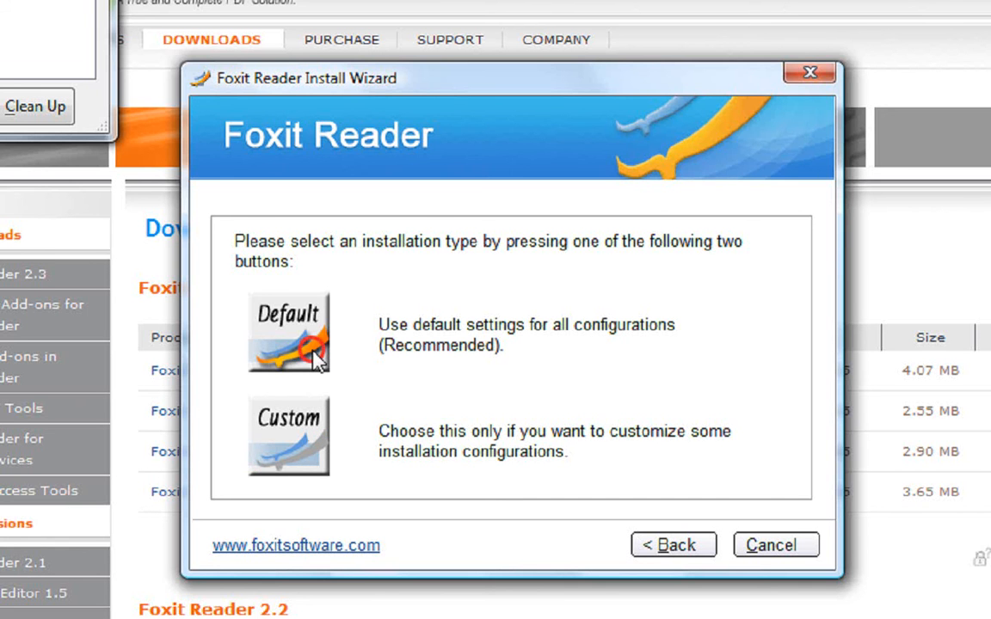
Choose the Default installation type and install Foxit Reader
{"action": "left_click", "coordinate": [288, 331]}
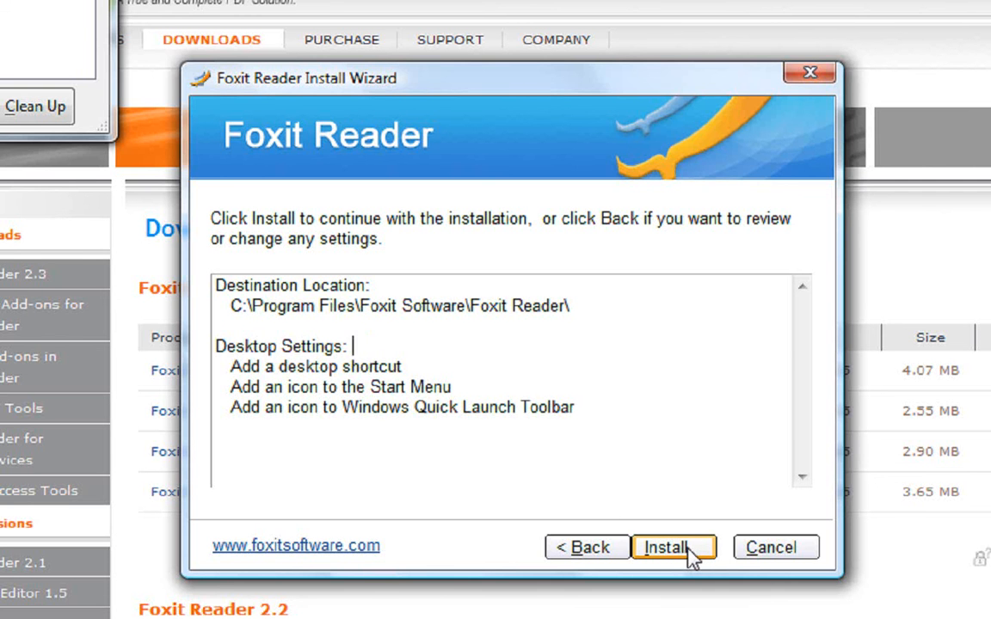
{"action": "left_click", "coordinate": [673, 547]}
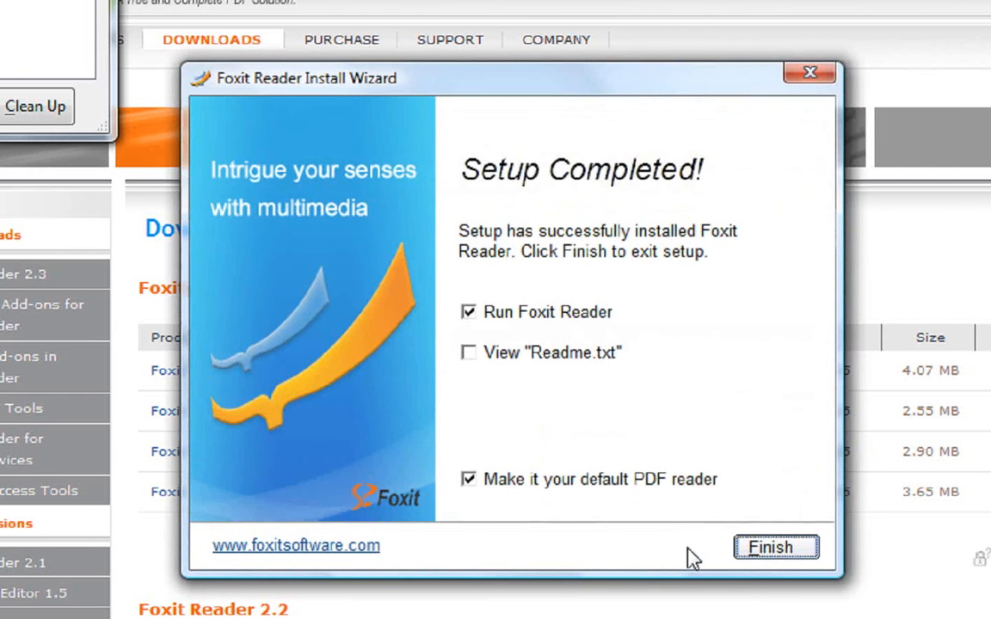
{"action": "mouse_move", "coordinate": [583, 322]}
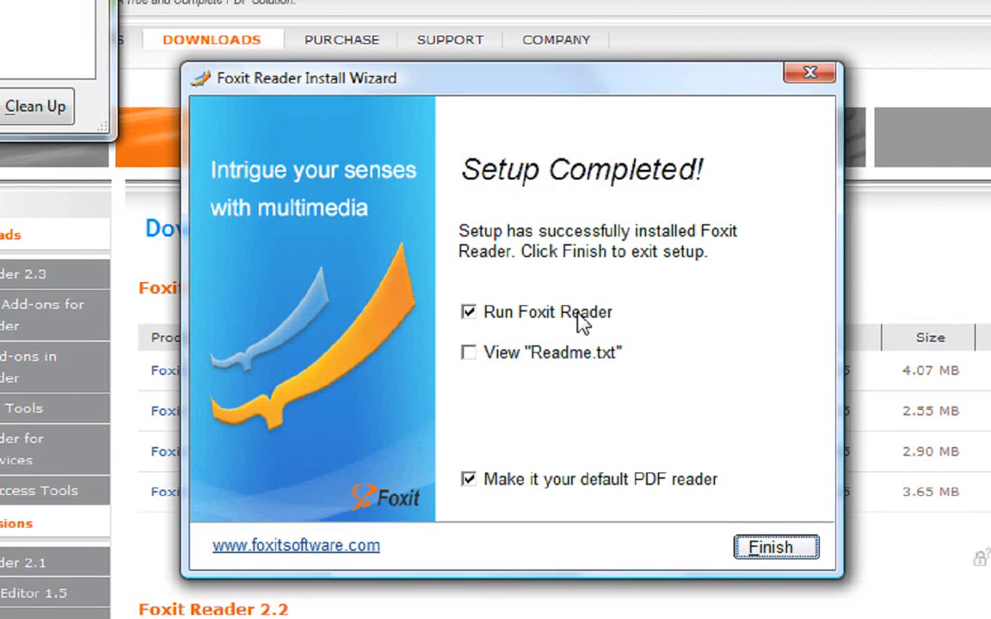
{"action": "mouse_move", "coordinate": [578, 329]}
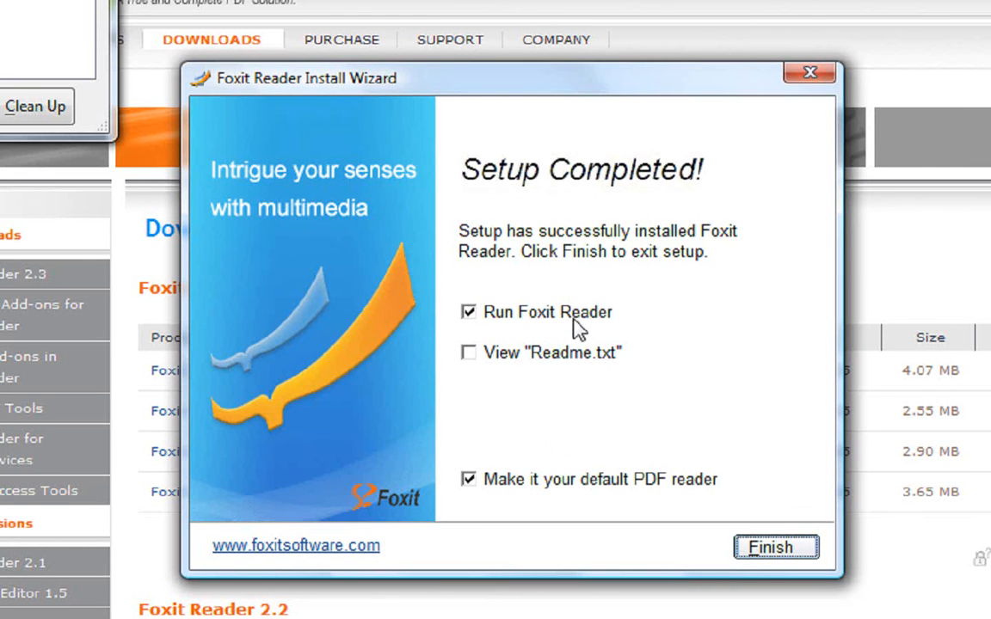
{"action": "mouse_move", "coordinate": [526, 497]}
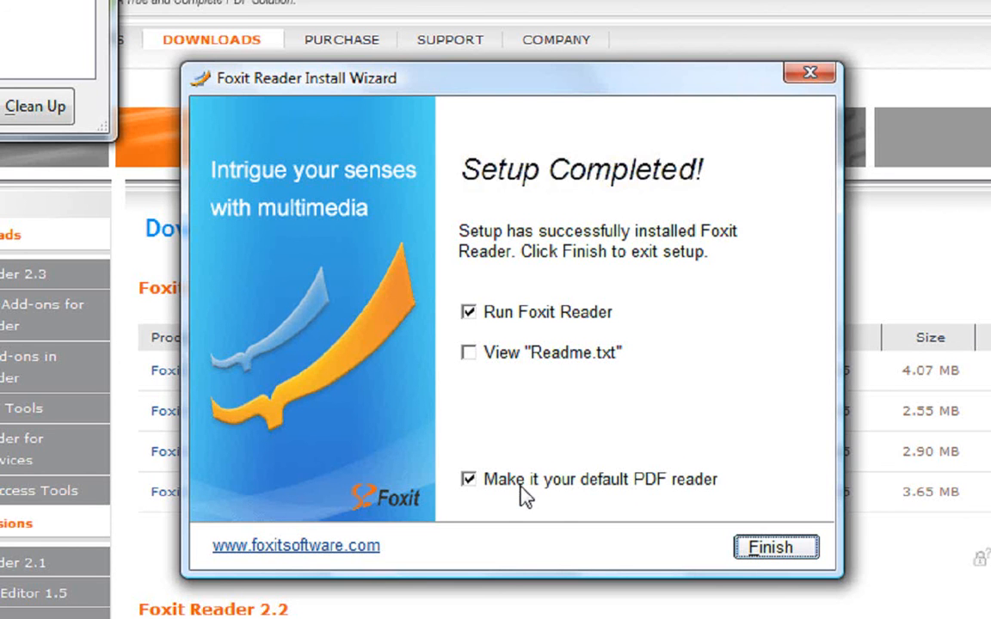
Uncheck 'Make it your default PDF reader' and finish the wizard
{"action": "left_click", "coordinate": [468, 479]}
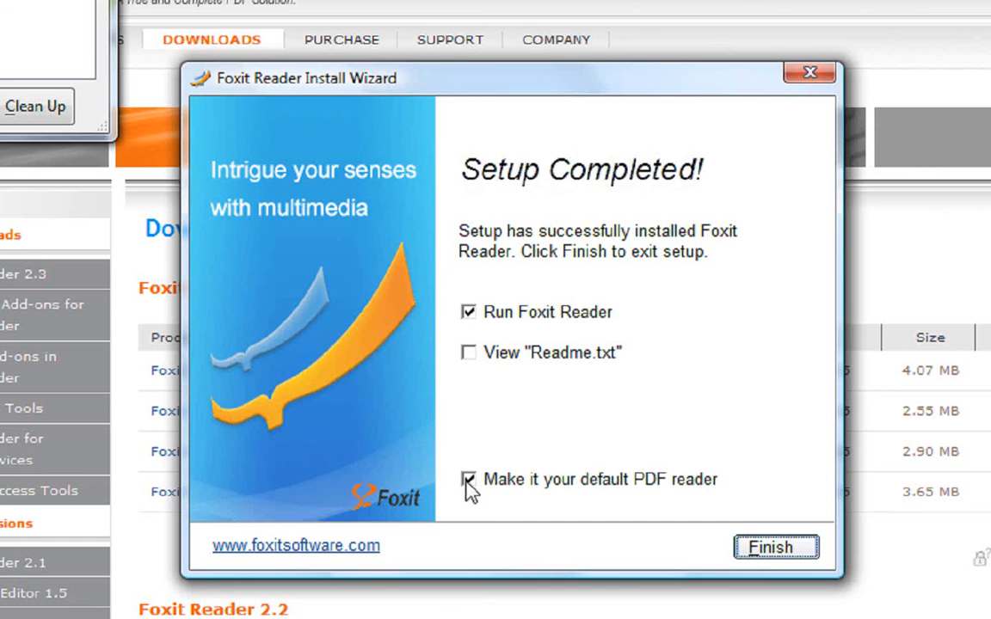
{"action": "left_click", "coordinate": [470, 479]}
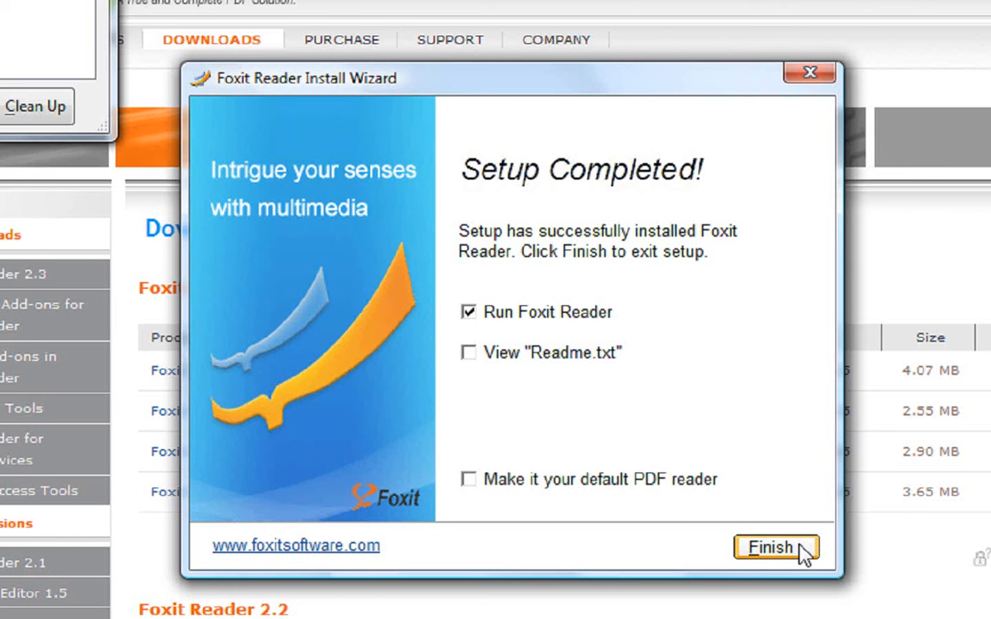
{"action": "left_click", "coordinate": [775, 547]}
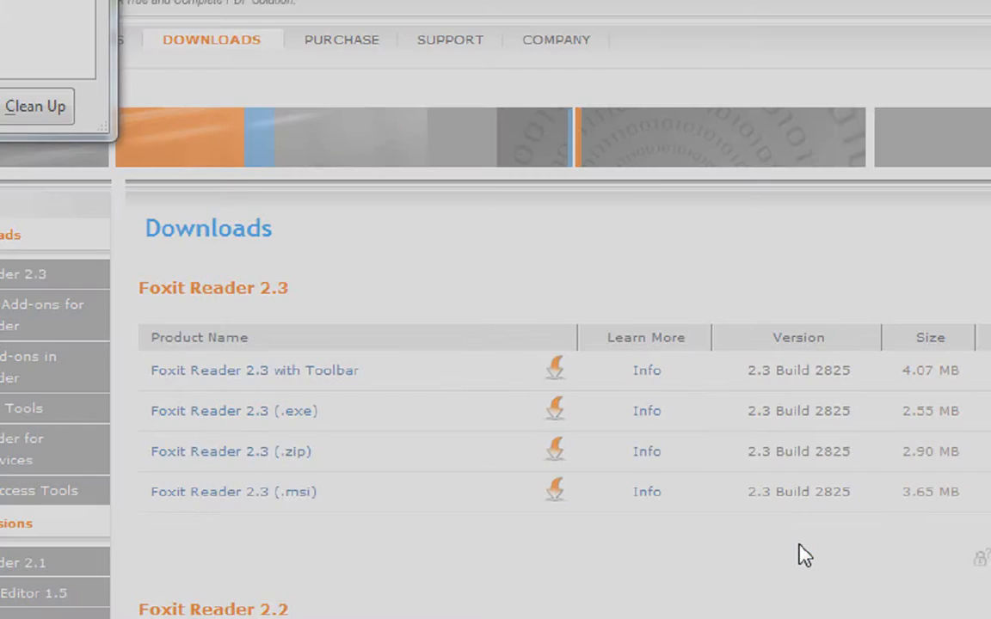